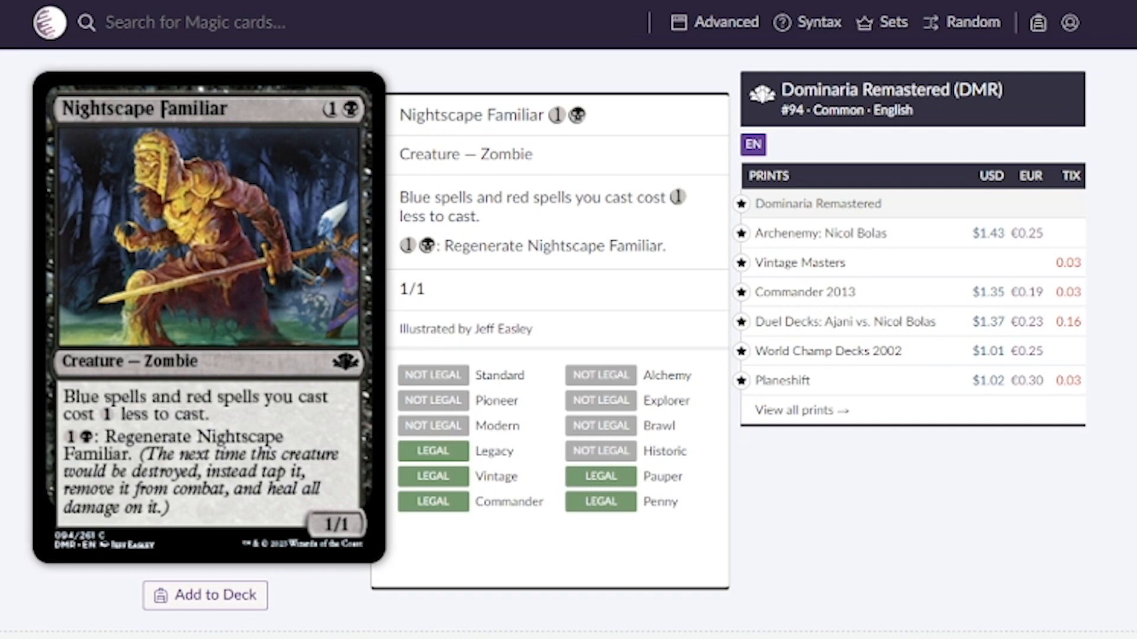
{"action": "left_click", "coordinate": [971, 22]}
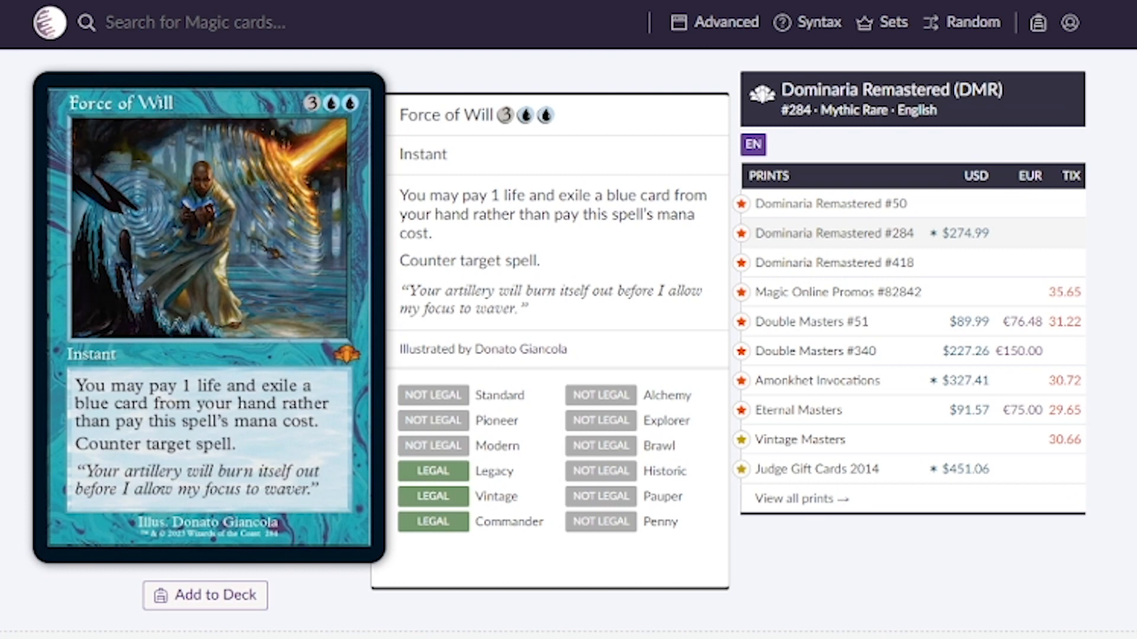
{"action": "left_click", "coordinate": [971, 22]}
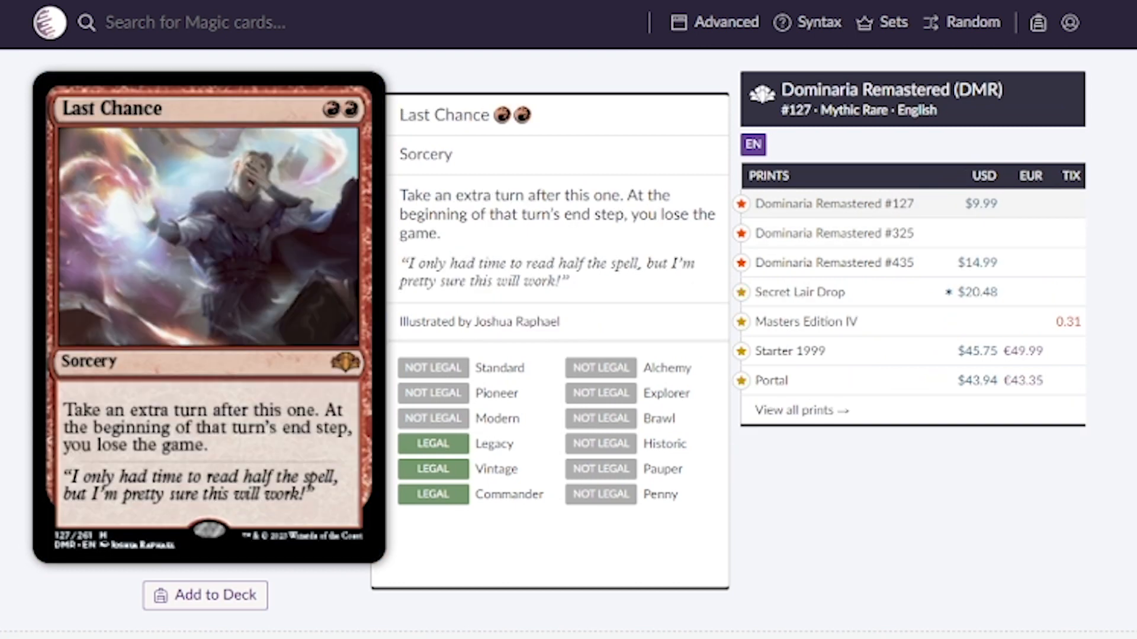